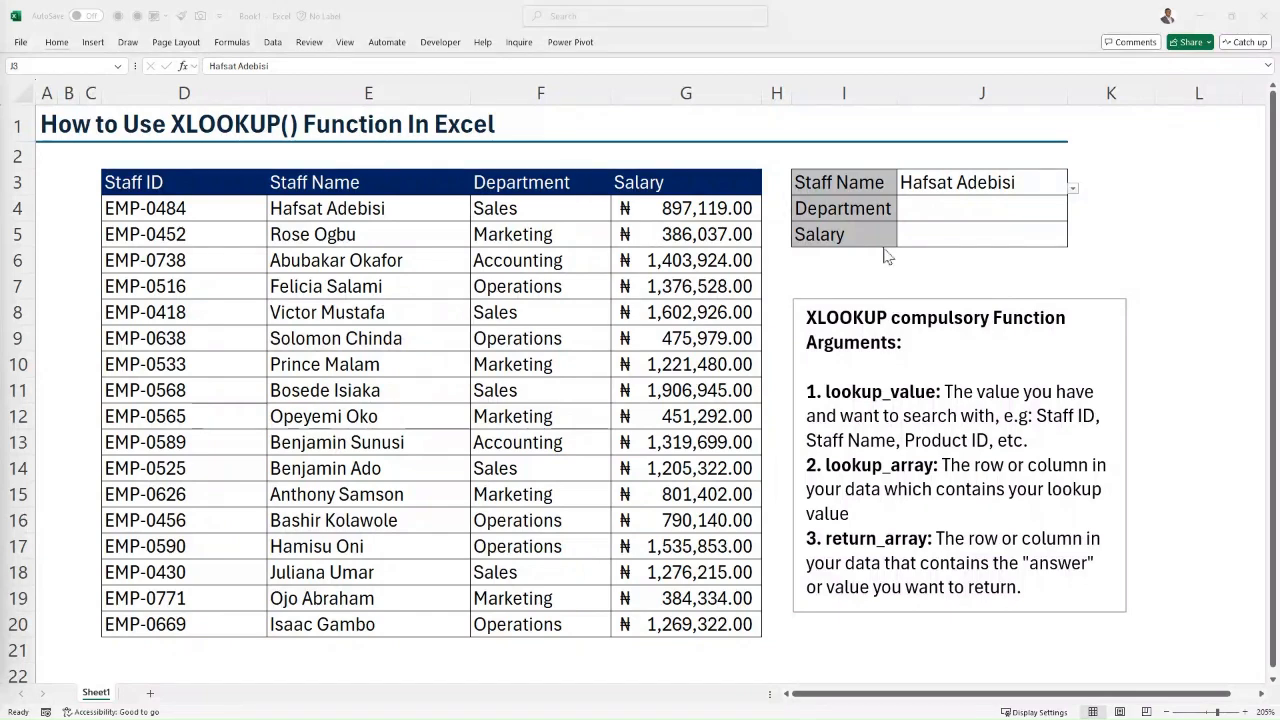
{"action": "mouse_move", "coordinate": [944, 260]}
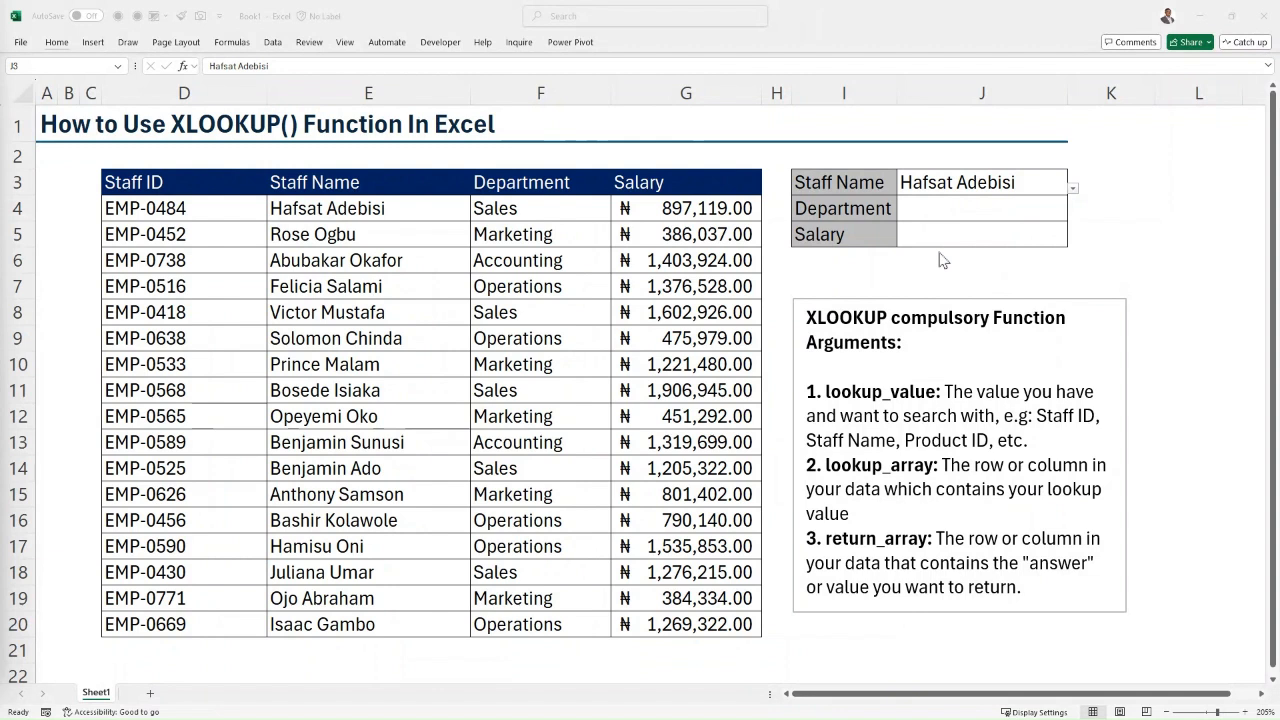
{"action": "mouse_move", "coordinate": [952, 262]}
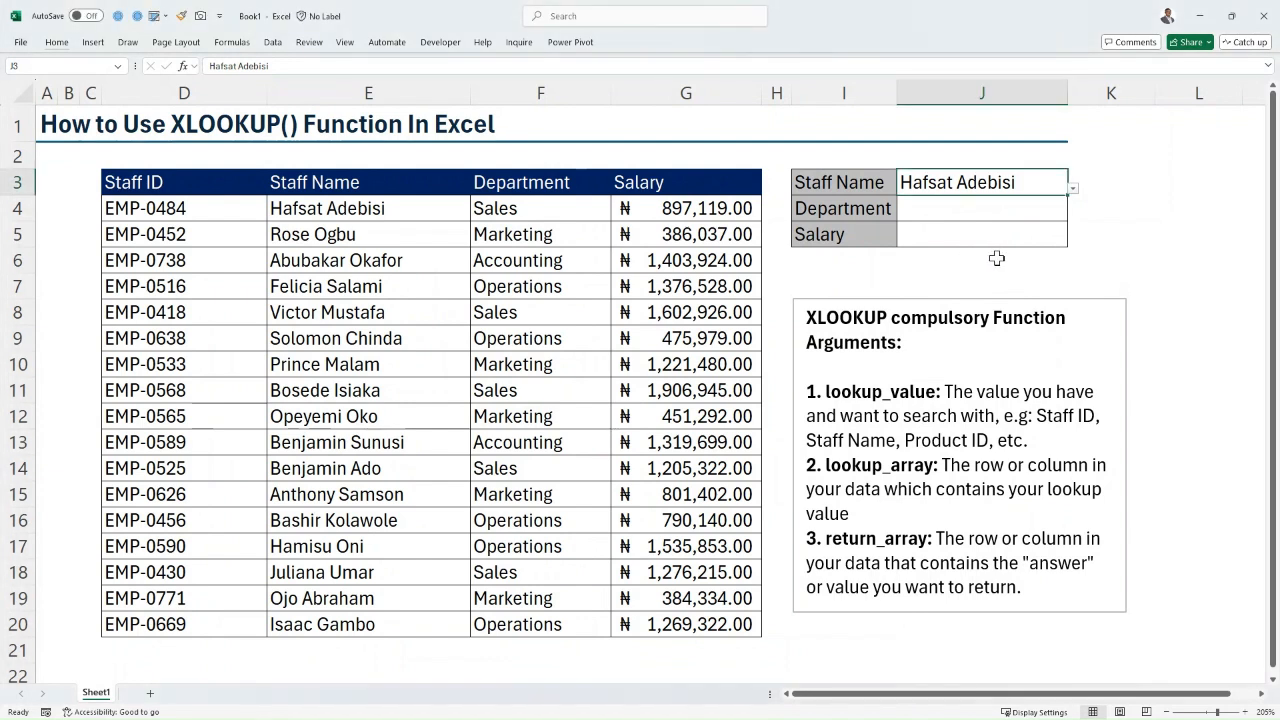
{"action": "mouse_move", "coordinate": [980, 216]}
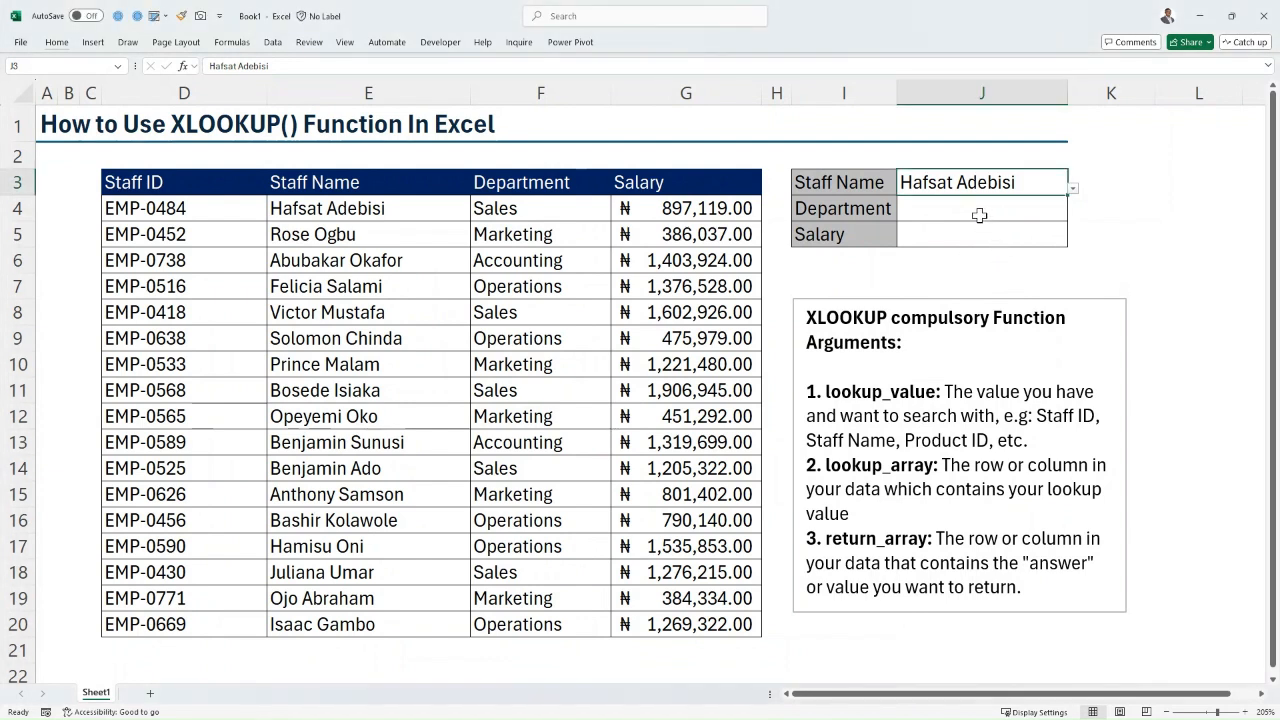
Begin =XLOOKUP(J3,E4:E20, in J4, searching the Staff Name column for the chosen name.
{"action": "left_click", "coordinate": [980, 208]}
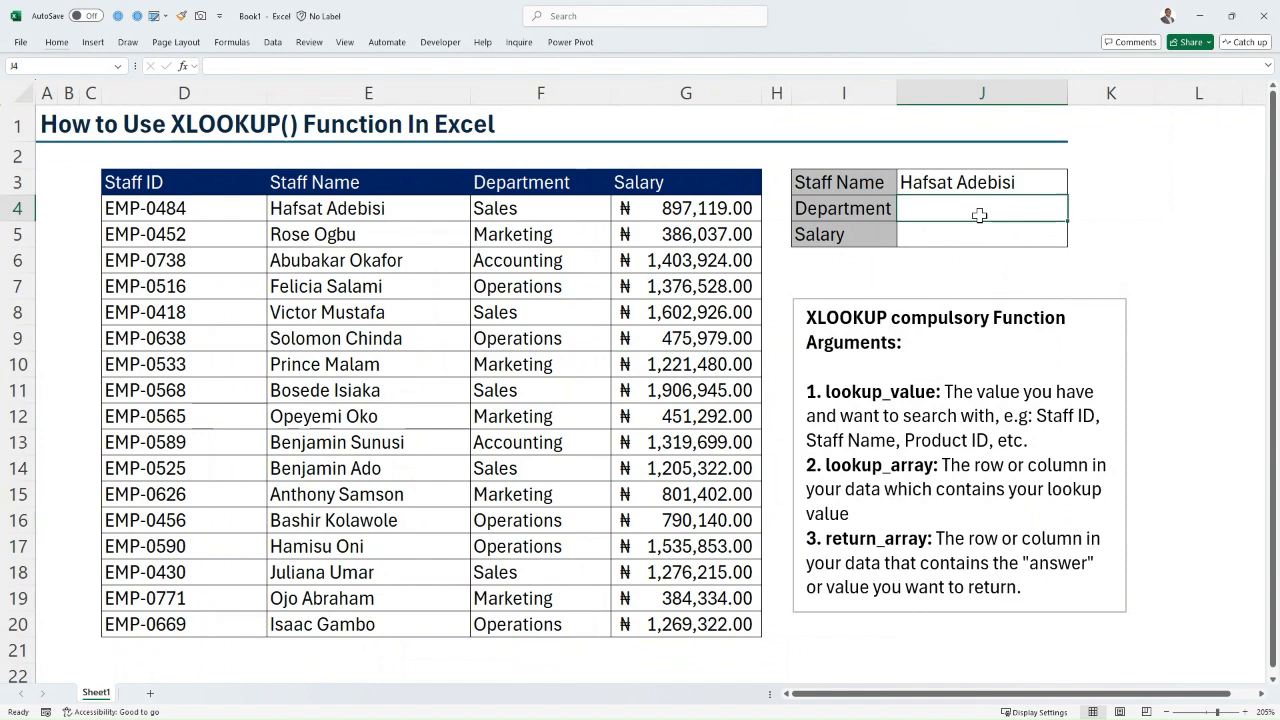
{"action": "type", "text": "=xloo"}
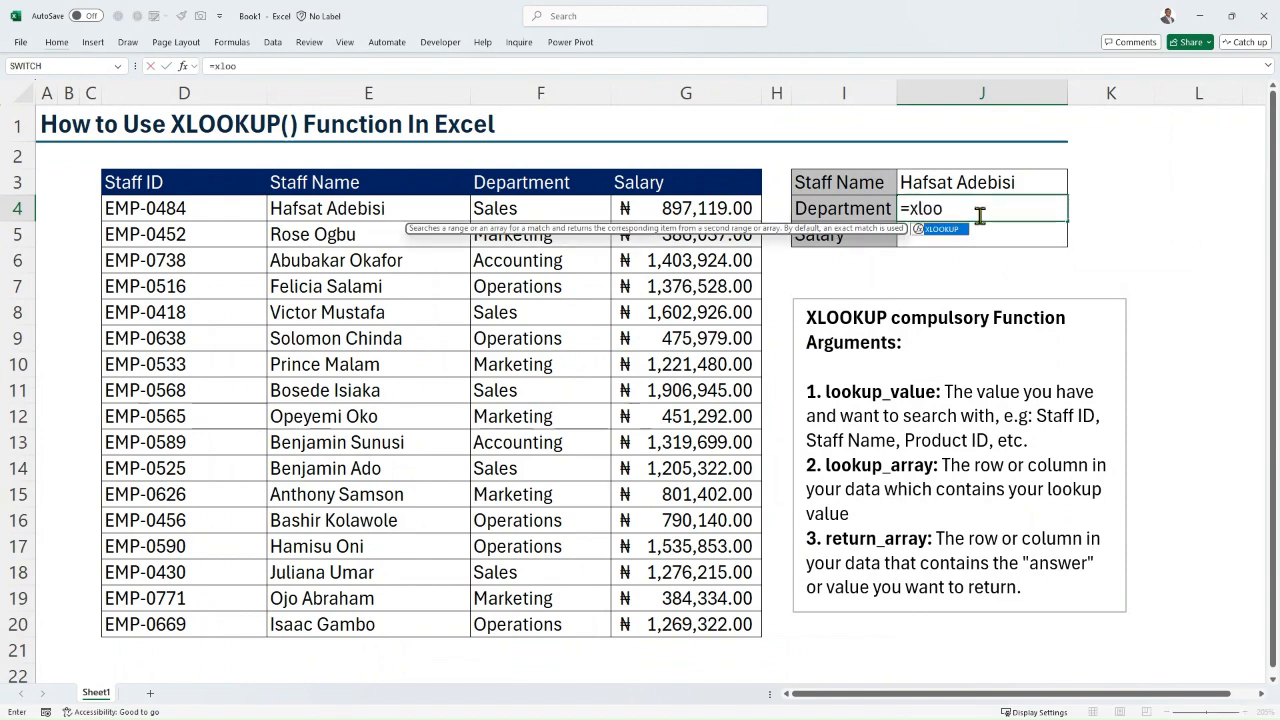
{"action": "type", "text": "XLOOKUP("}
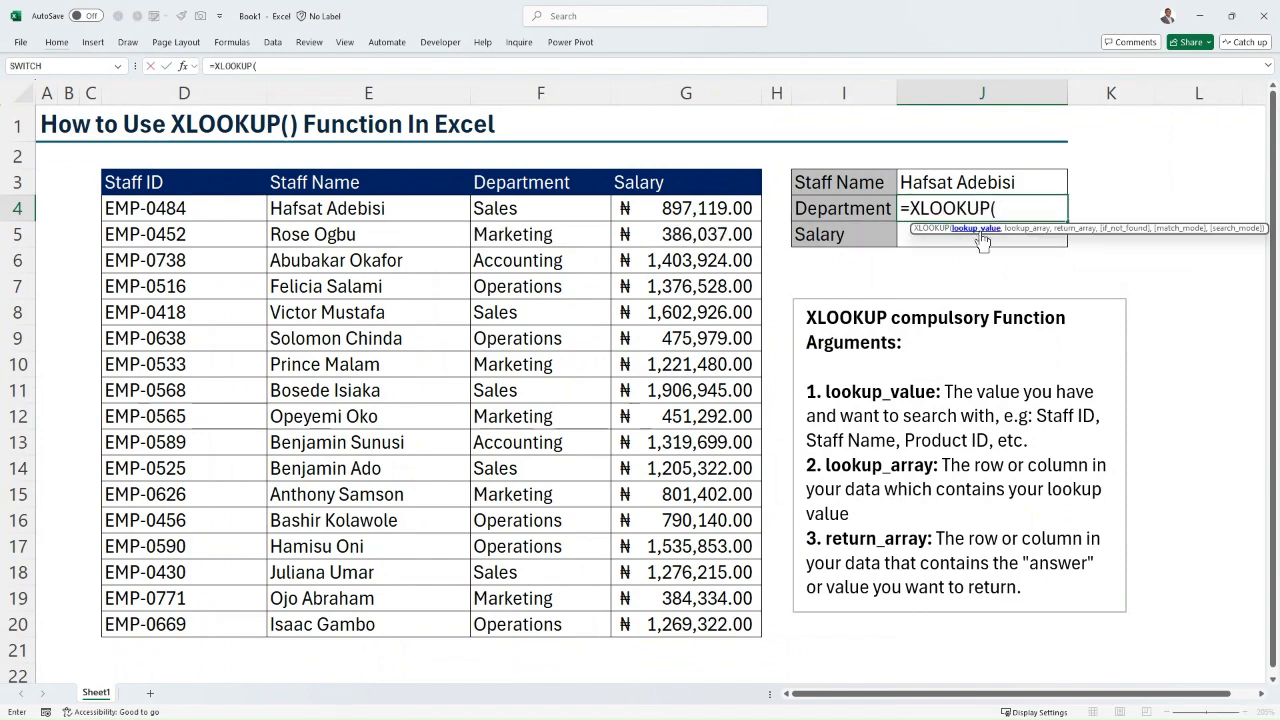
{"action": "mouse_move", "coordinate": [1000, 248]}
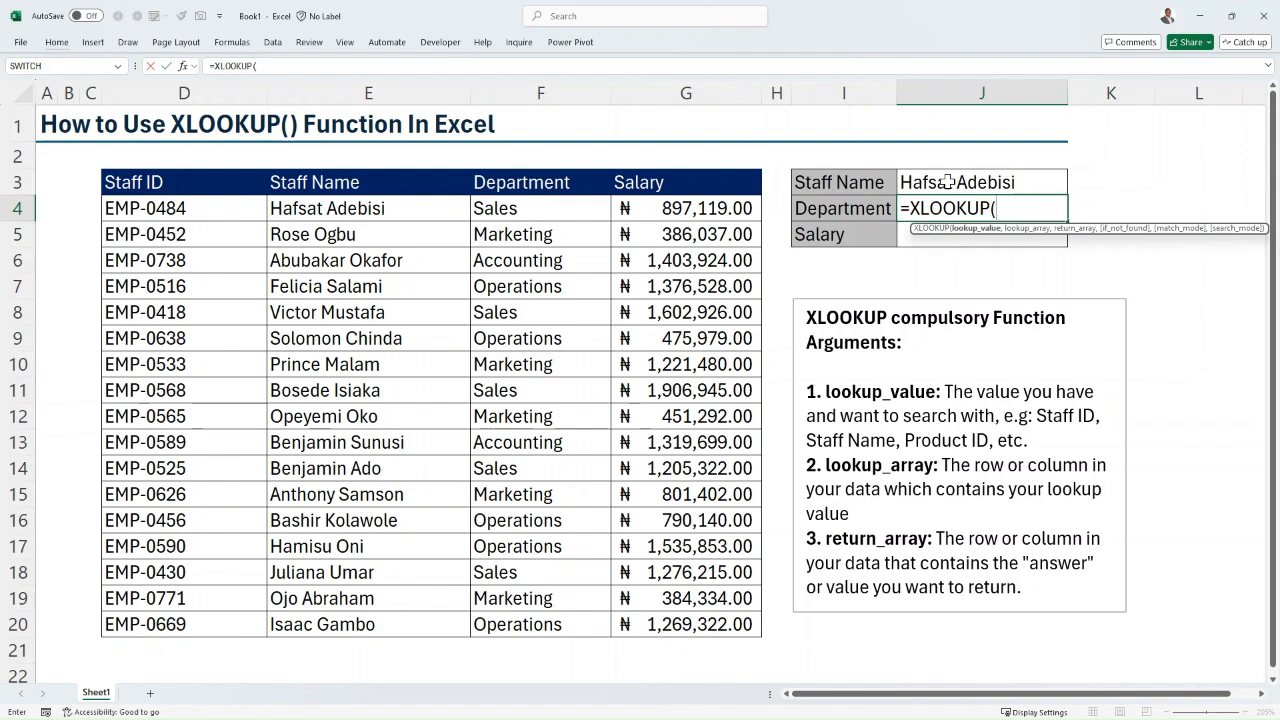
{"action": "left_click", "coordinate": [980, 182]}
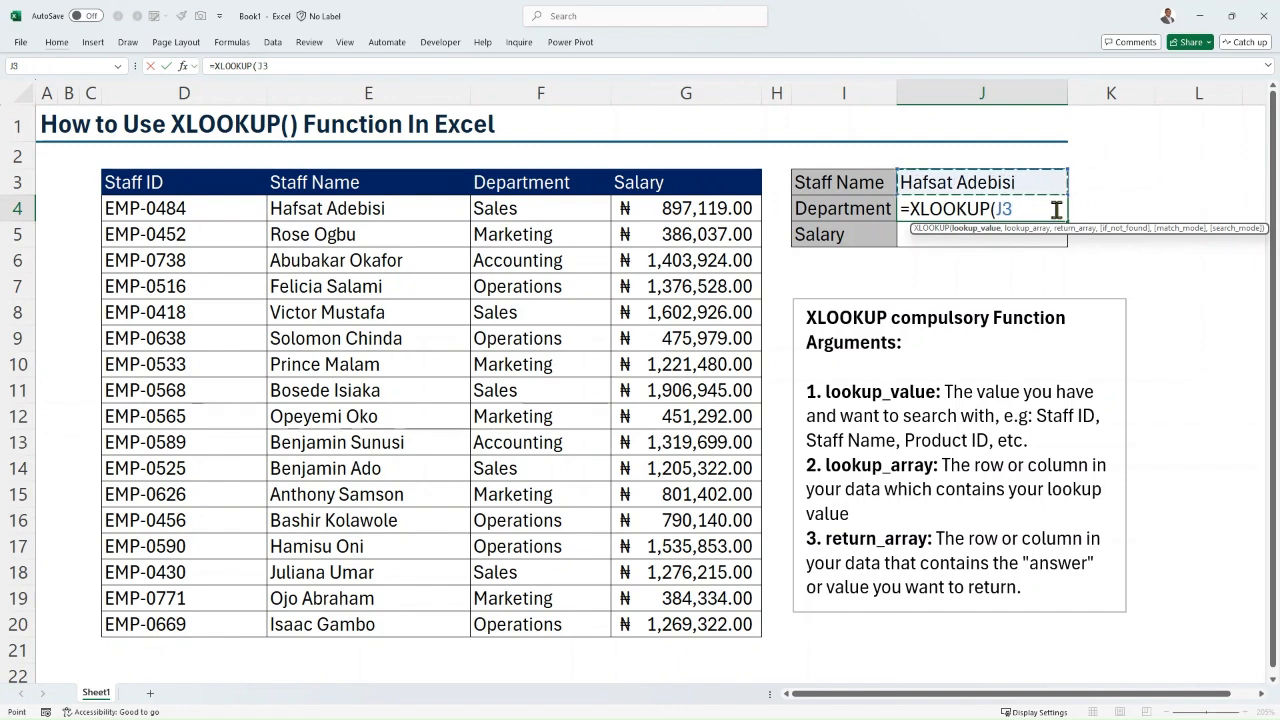
{"action": "type", "text": ","}
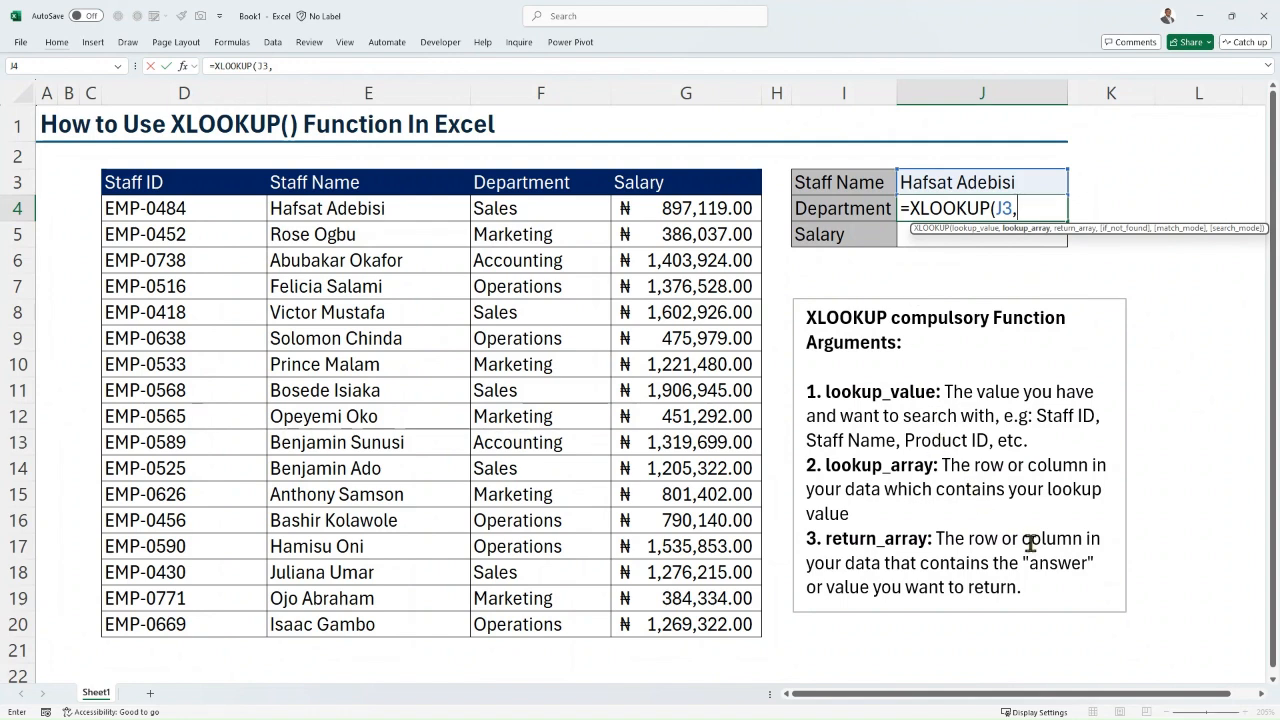
{"action": "mouse_move", "coordinate": [1030, 548]}
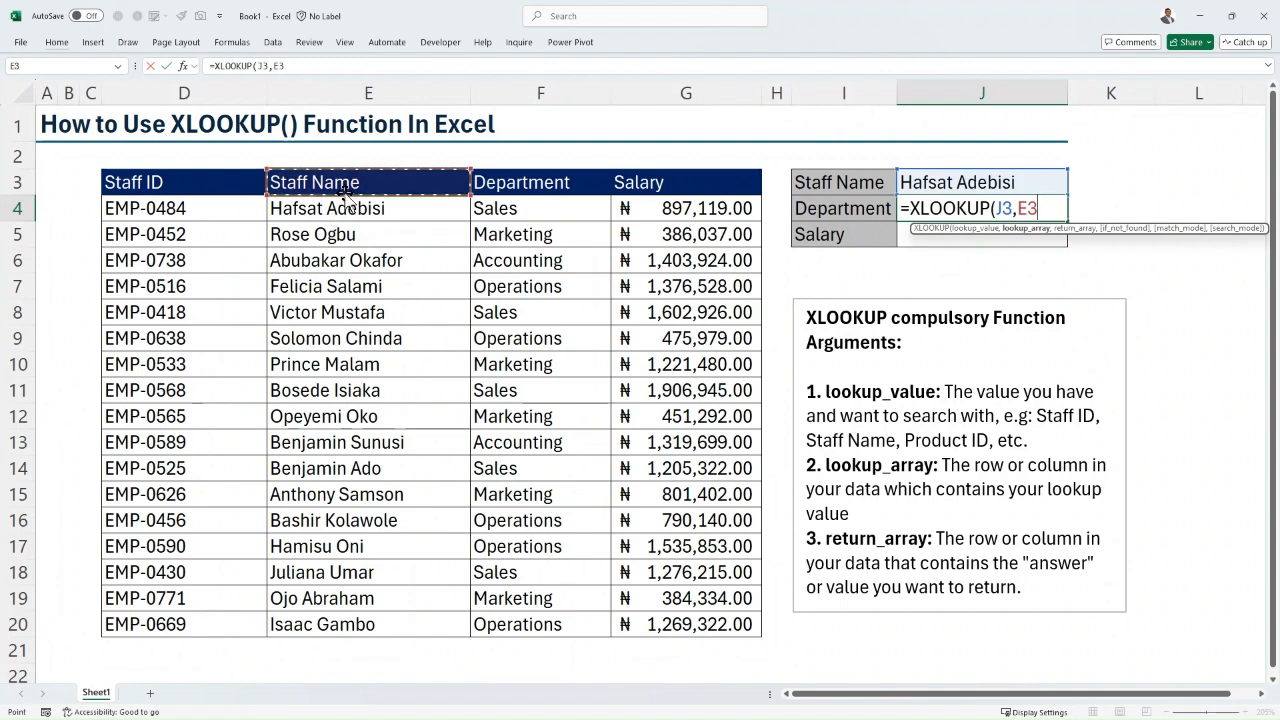
{"action": "left_click_drag", "start_coordinate": [368, 208], "coordinate": [368, 624]}
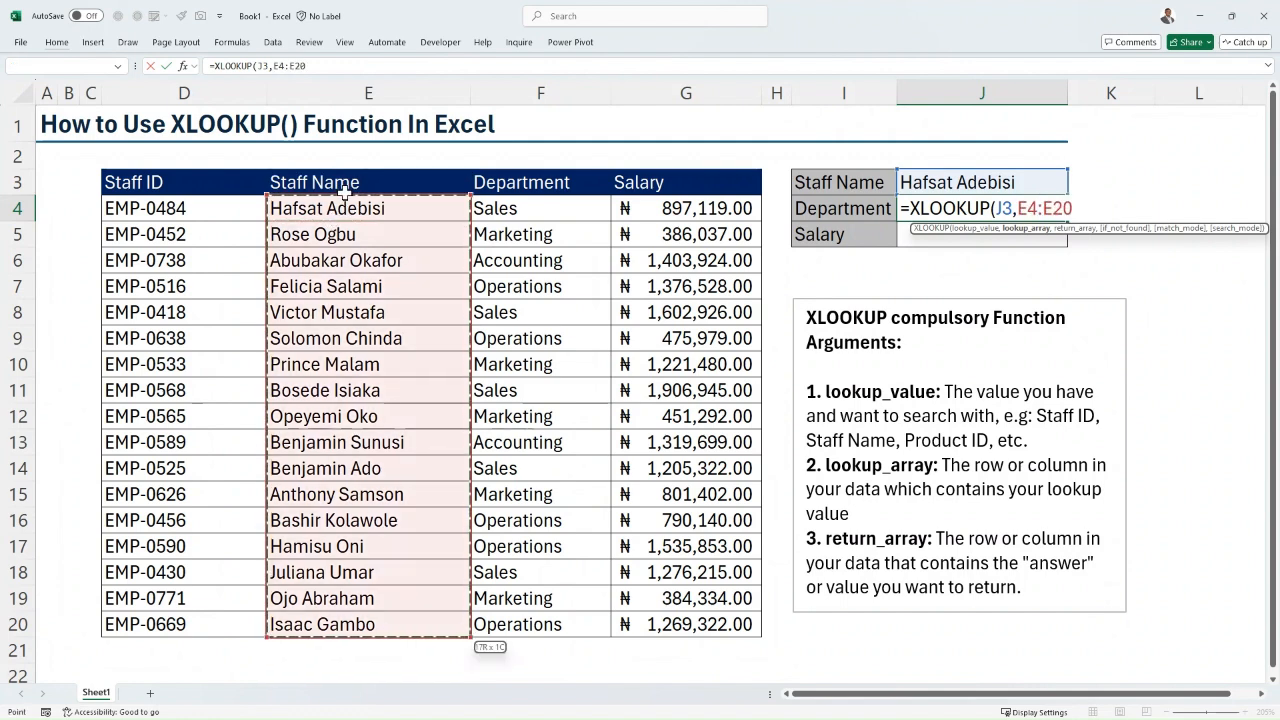
{"action": "type", "text": ","}
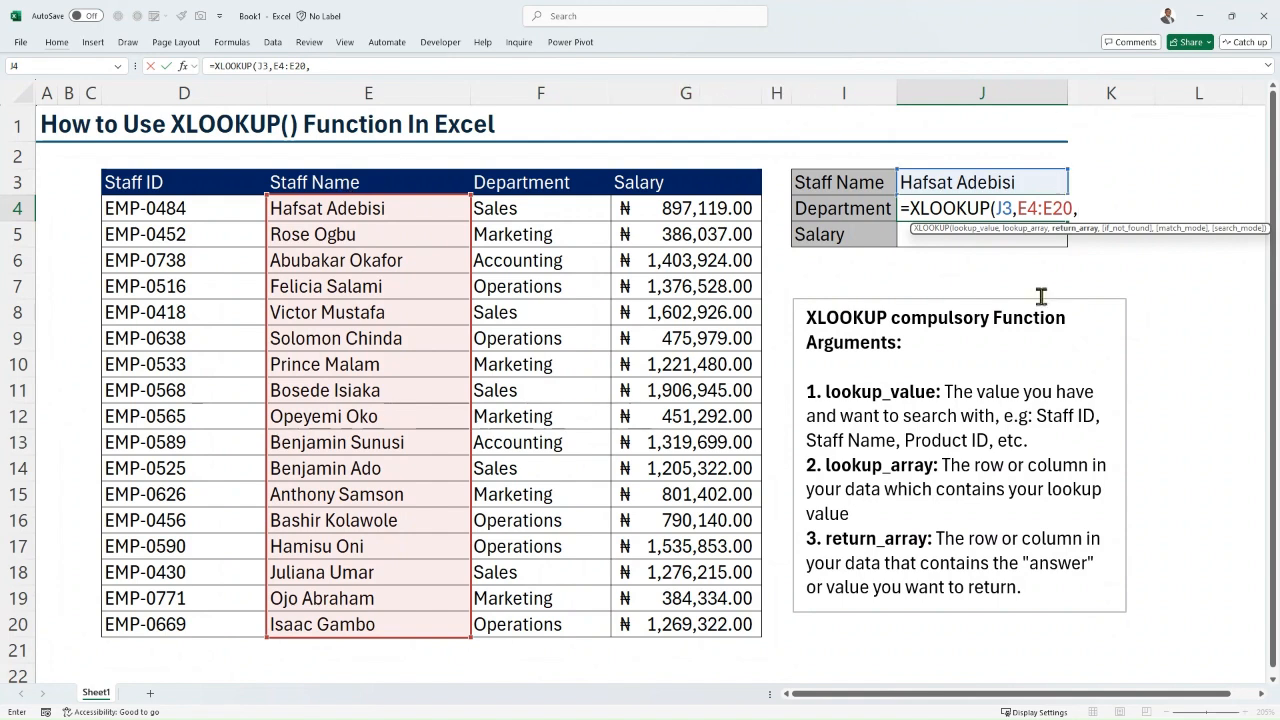
{"action": "mouse_move", "coordinate": [964, 484]}
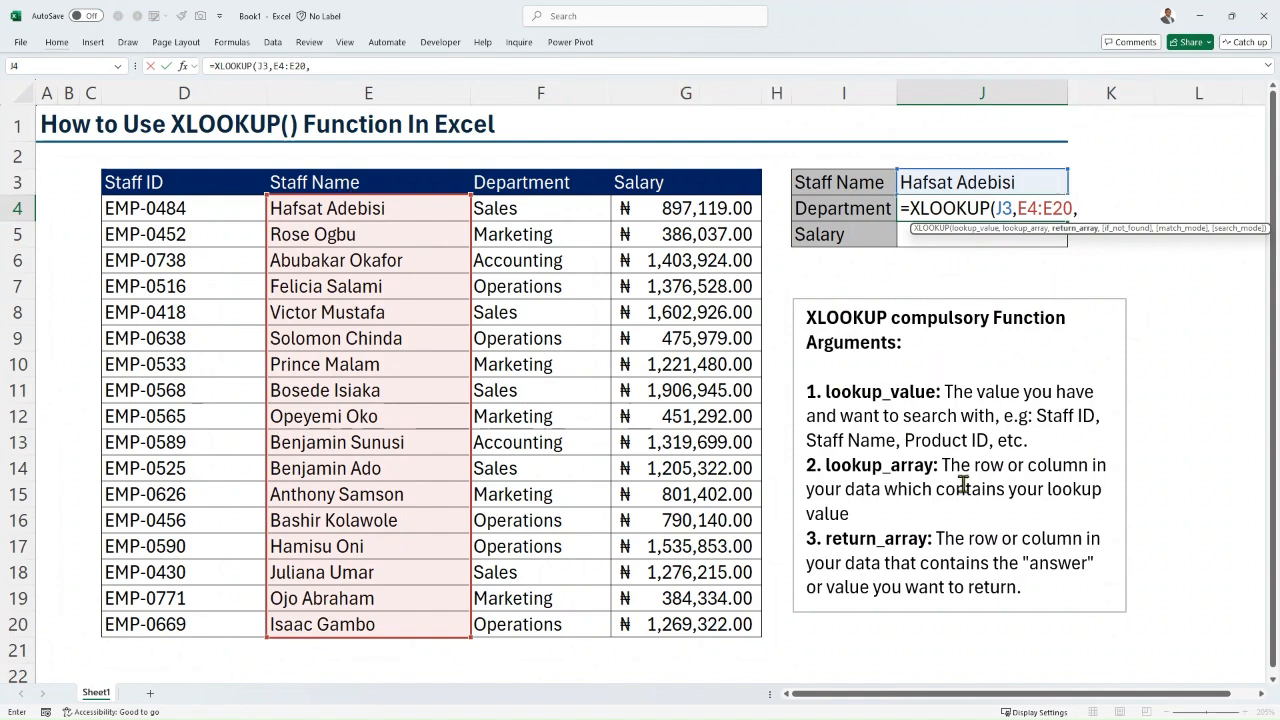
{"action": "mouse_move", "coordinate": [928, 556]}
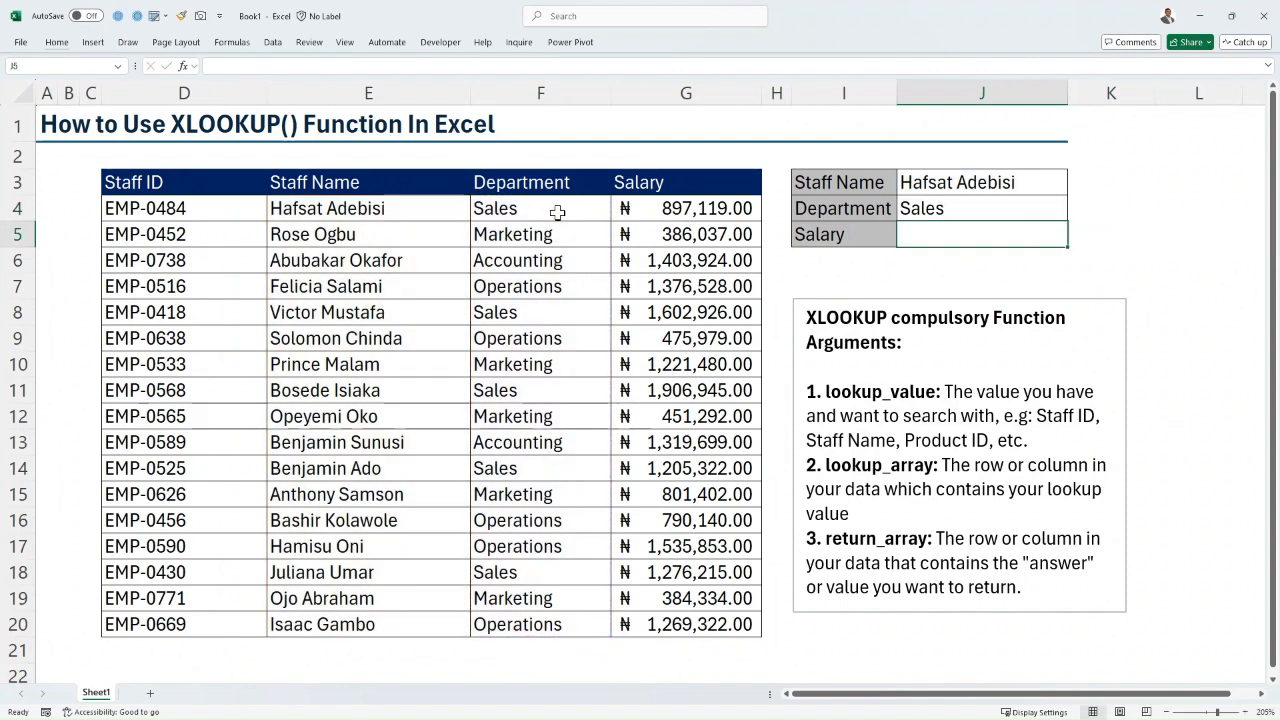
{"action": "left_click", "coordinate": [980, 182]}
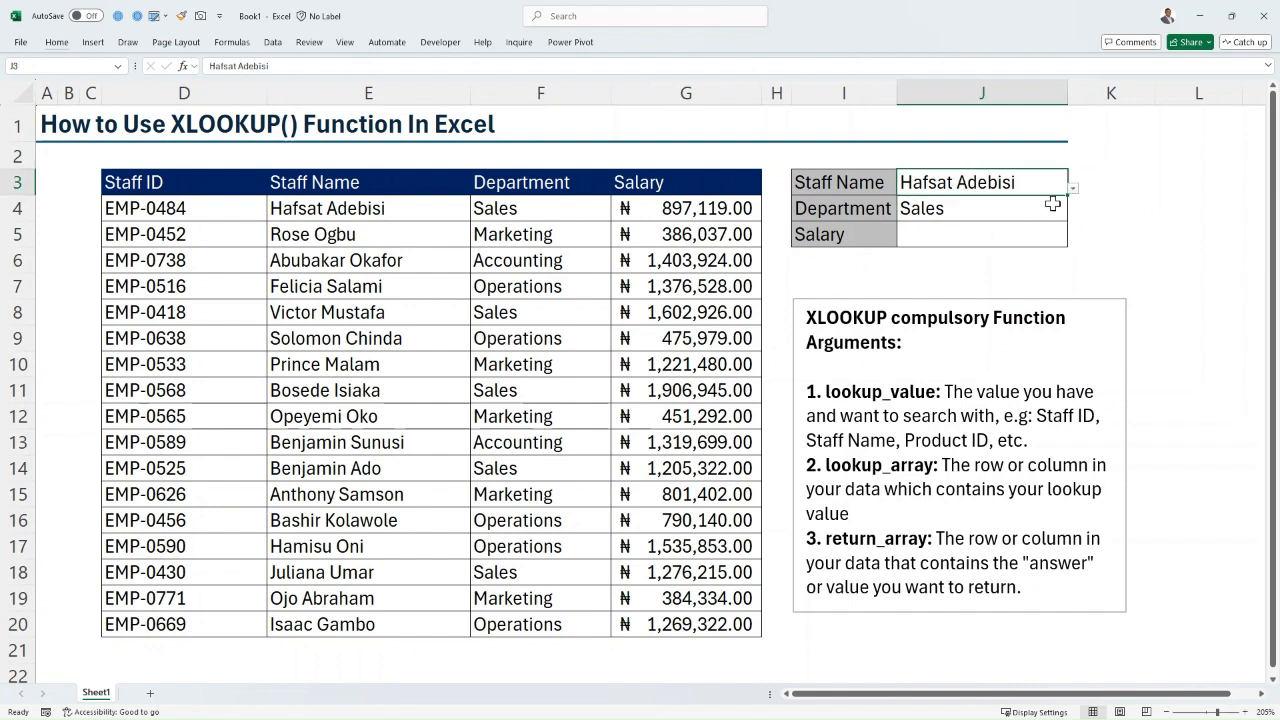
{"action": "mouse_move", "coordinate": [1078, 196]}
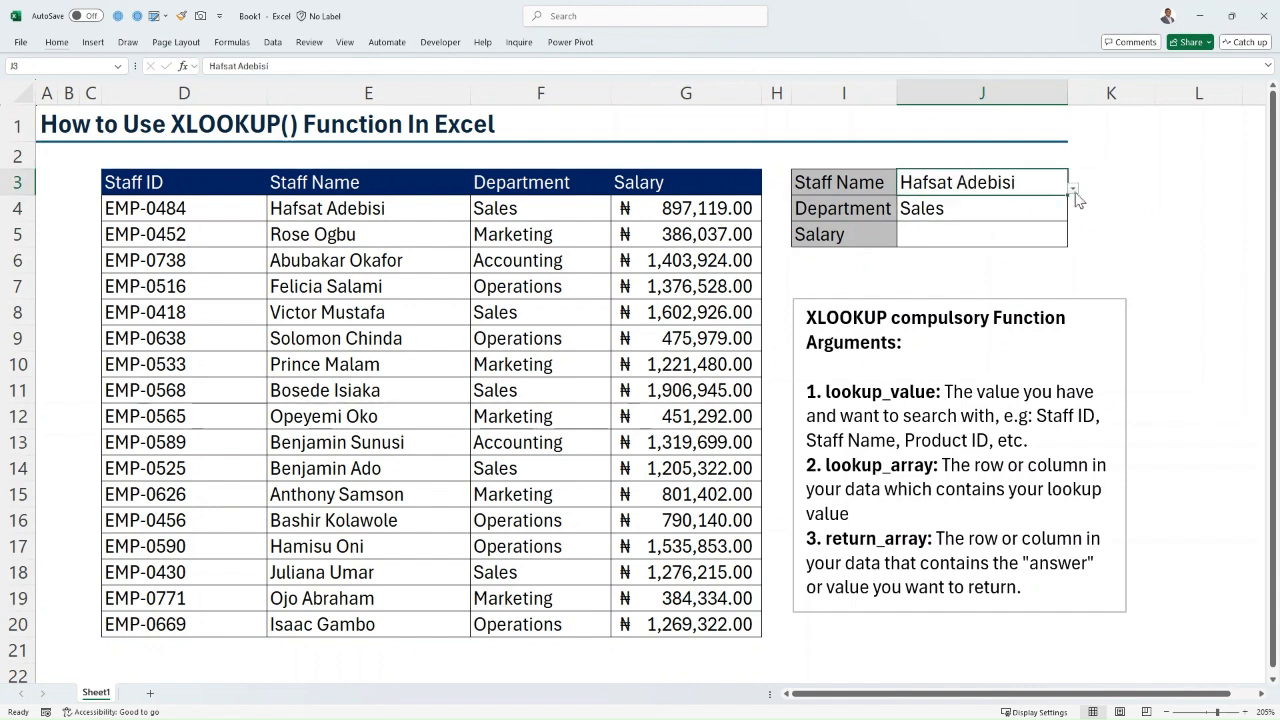
{"action": "left_click", "coordinate": [1072, 182]}
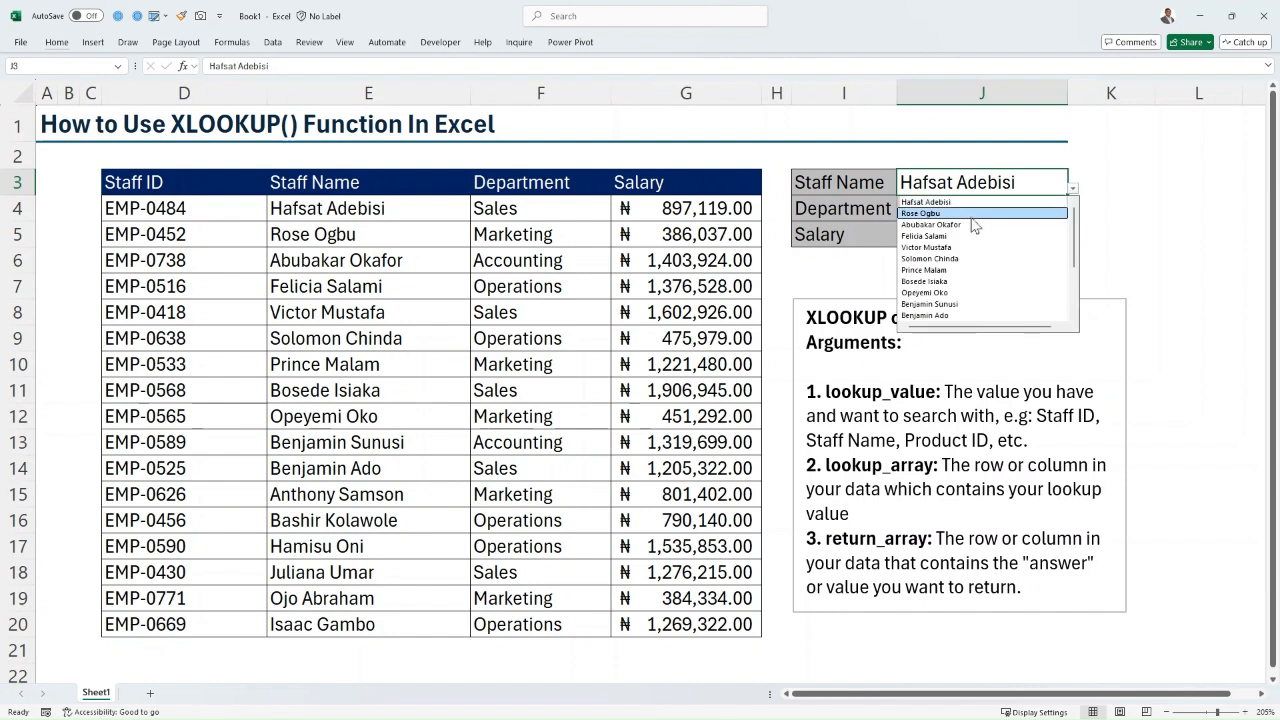
{"action": "left_click", "coordinate": [920, 212]}
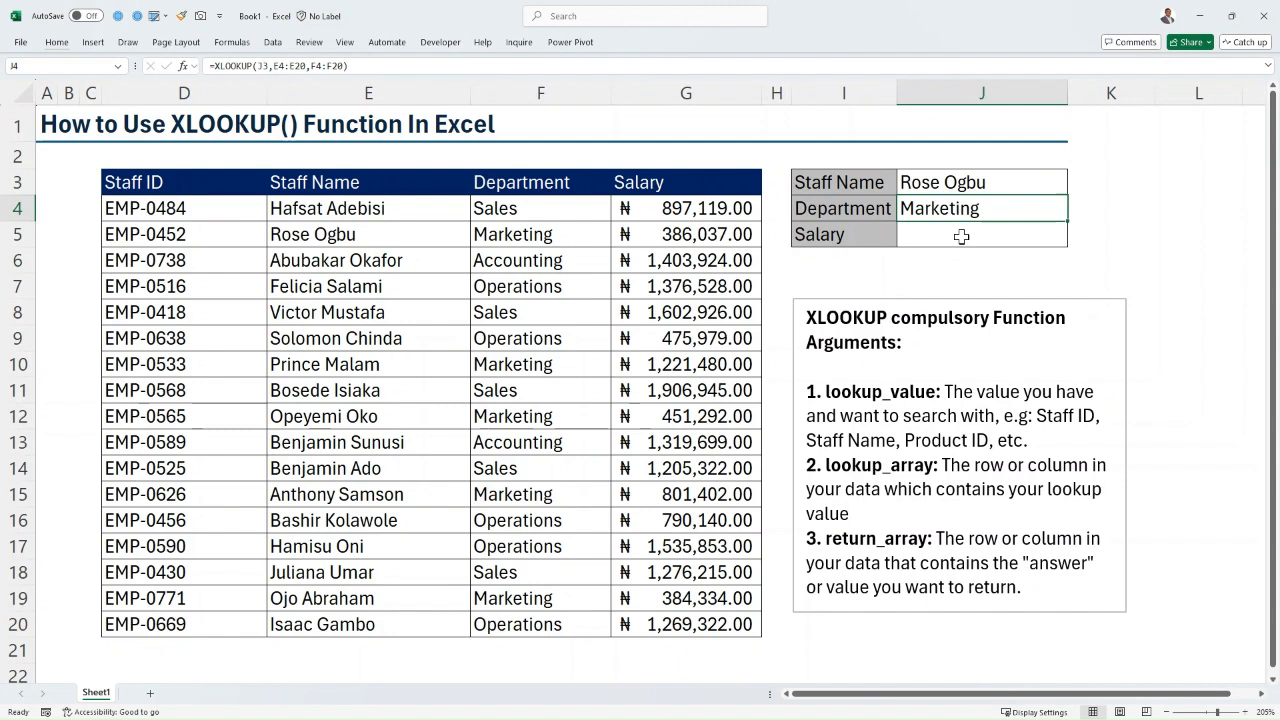
{"action": "left_click", "coordinate": [980, 232]}
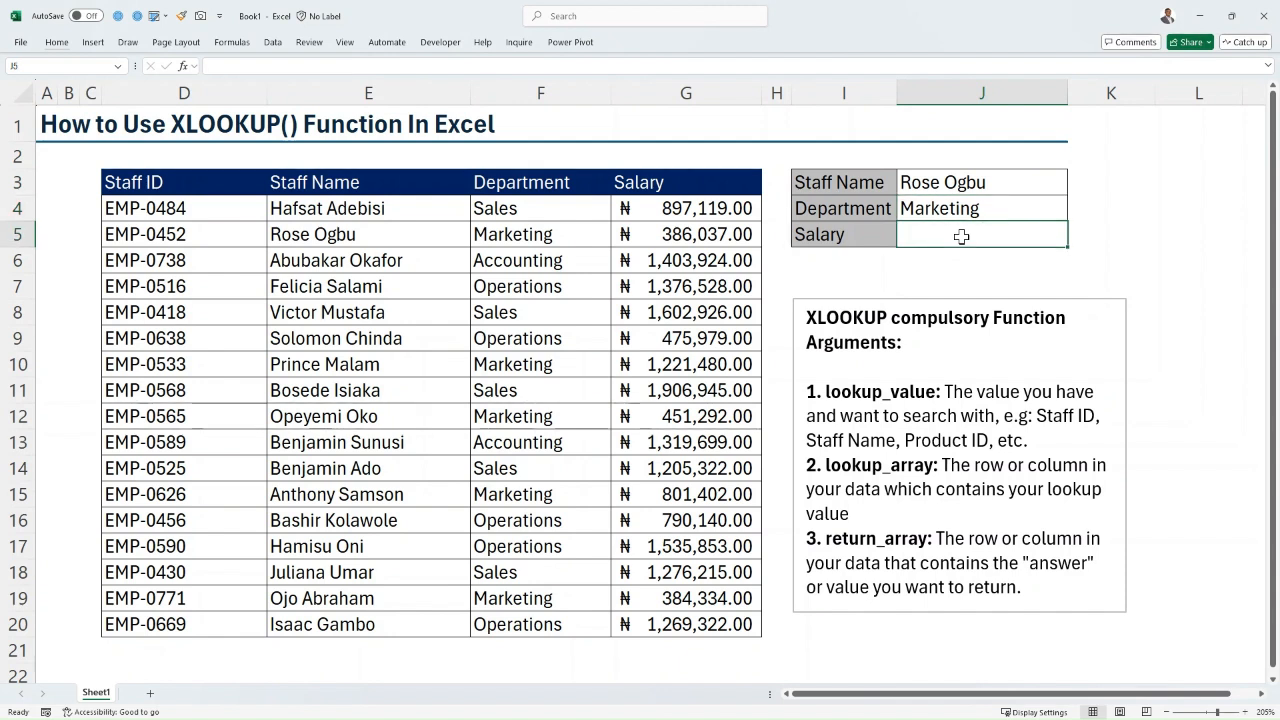
Enter an XLOOKUP in J5 returning the Salary column for J3, giving 386037.
{"action": "type", "text": "="}
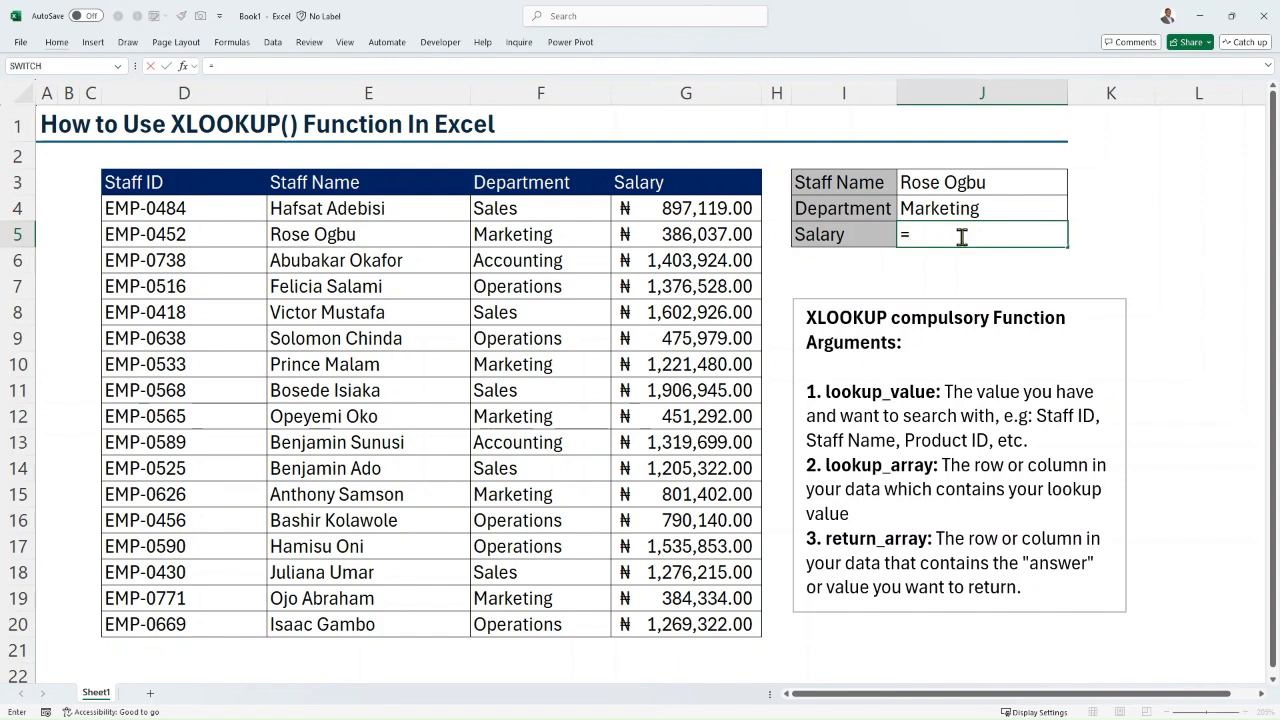
{"action": "type", "text": "xlook"}
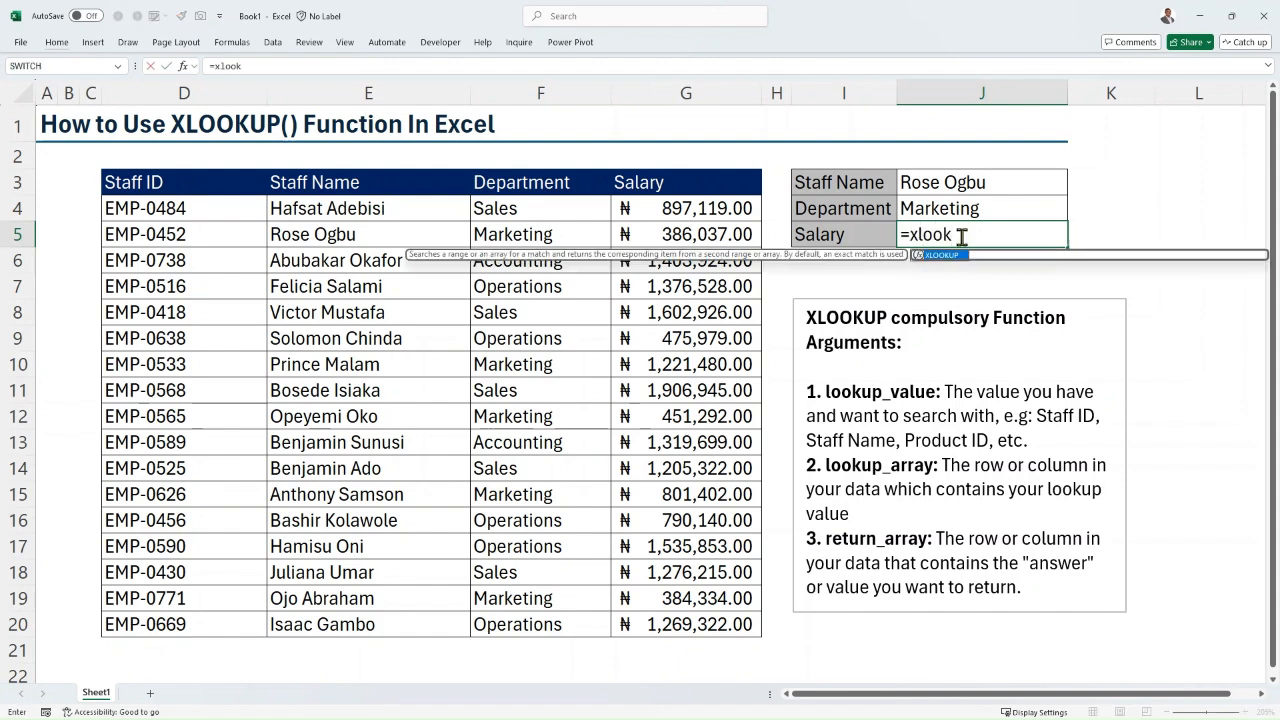
{"action": "type", "text": "XLOOKUP("}
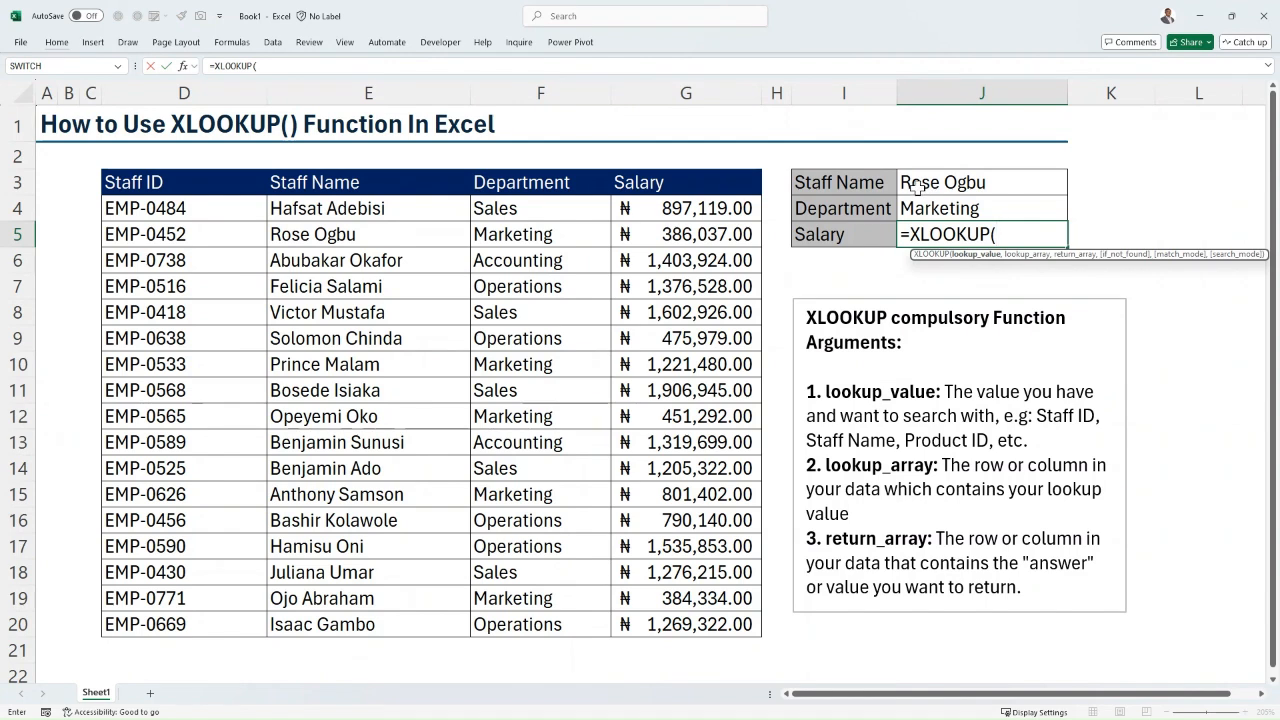
{"action": "left_click", "coordinate": [982, 182]}
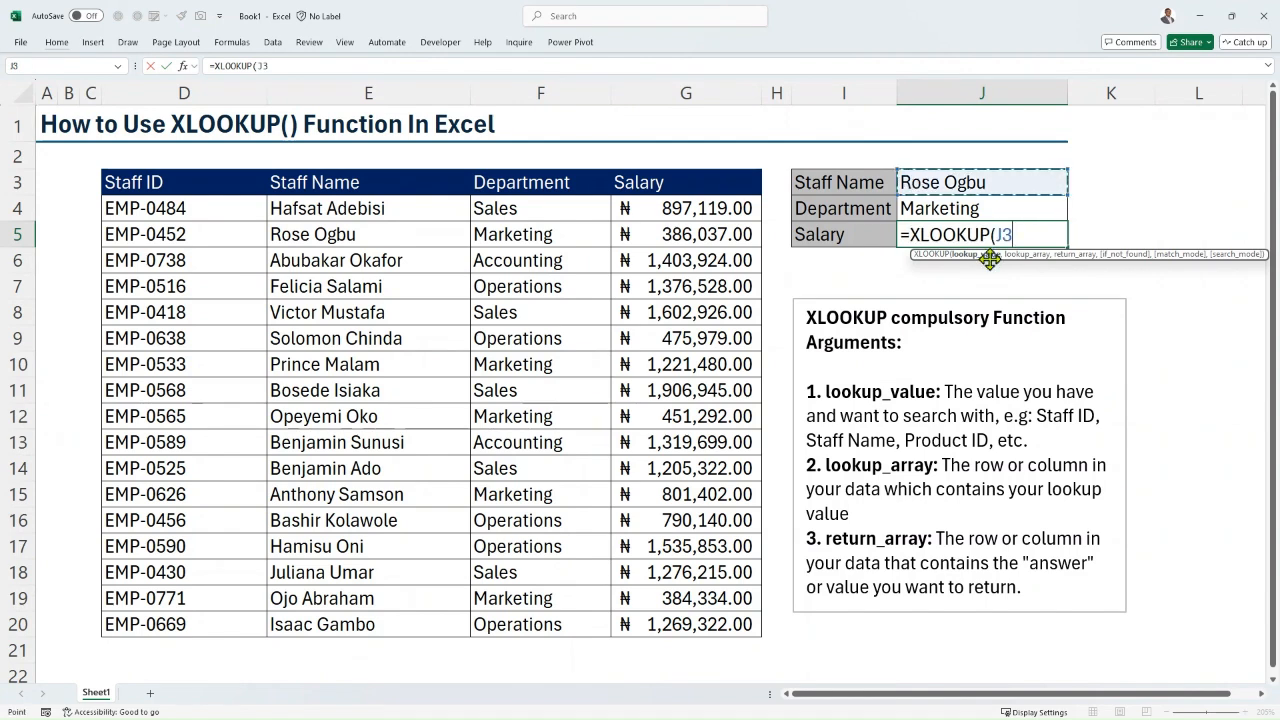
{"action": "type", "text": ",E4:E20,"}
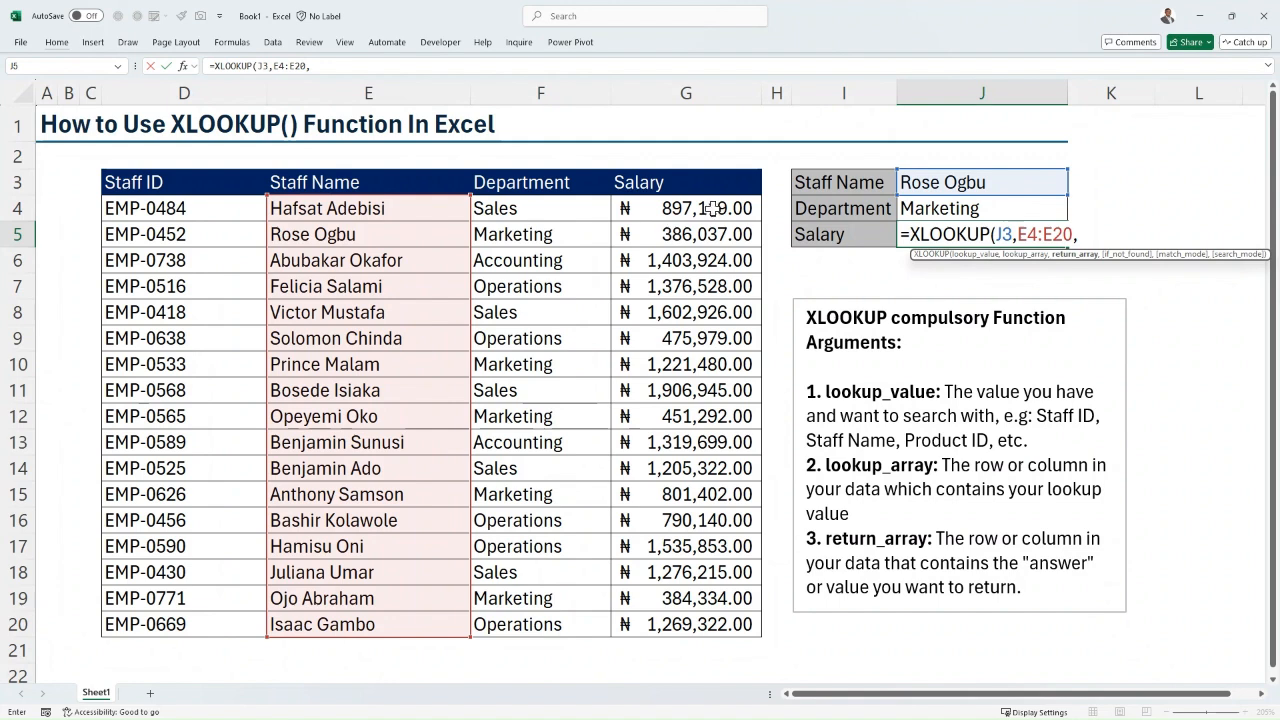
{"action": "left_click", "coordinate": [686, 208]}
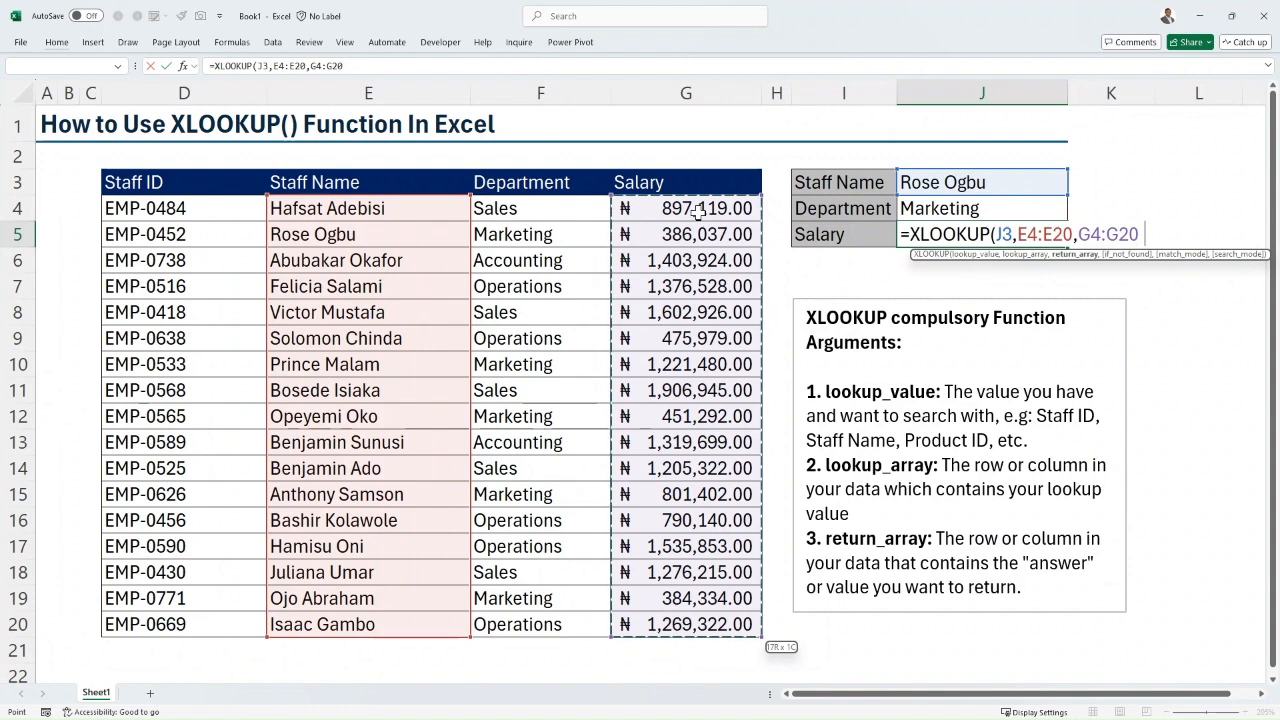
{"action": "type", "text": ")"}
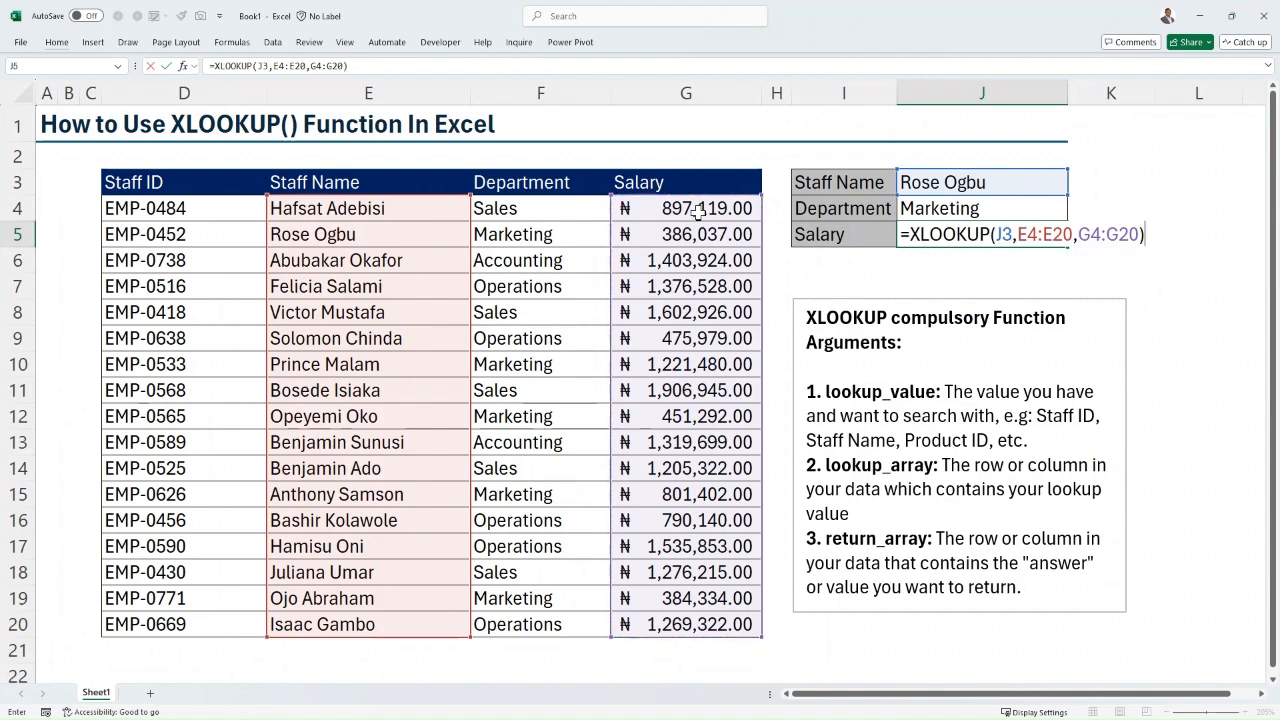
{"action": "key", "text": "enter"}
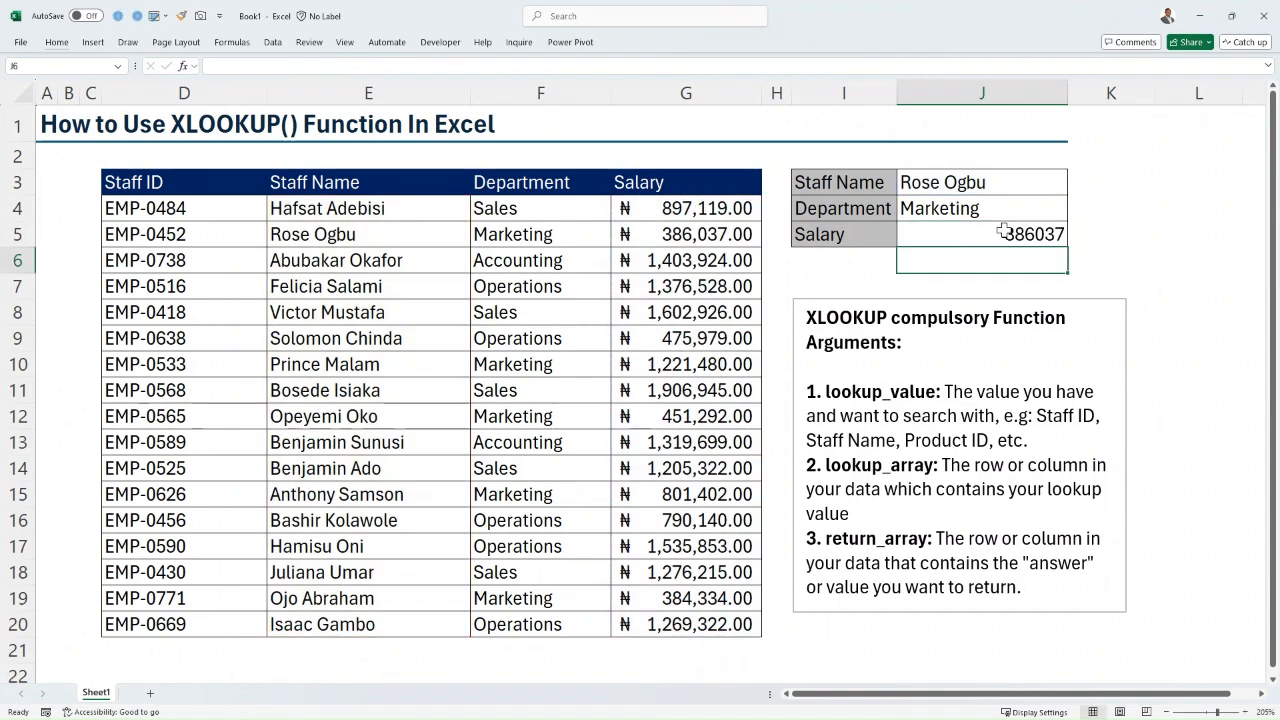
{"action": "left_click", "coordinate": [980, 234]}
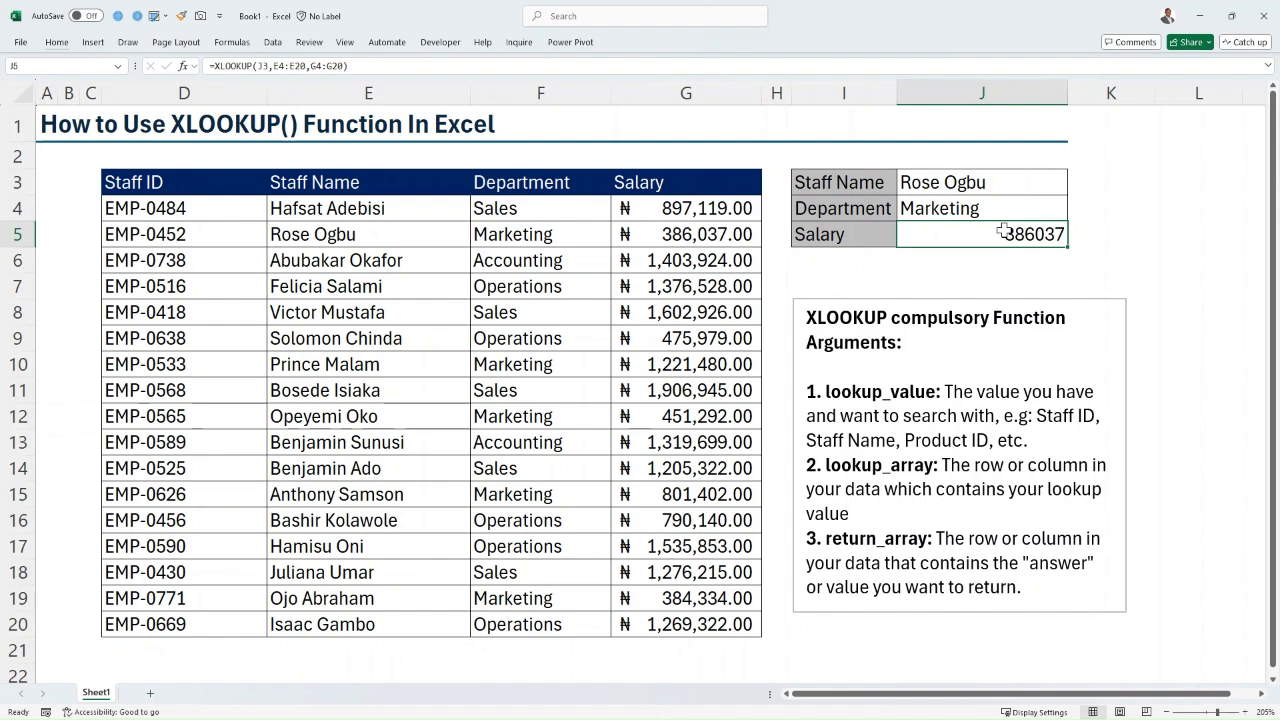